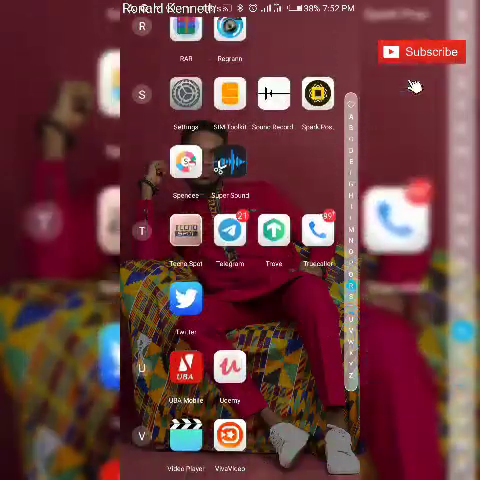
Launch Telegram and bring up the PDF attachment's Open-with prompt in the chat.
left_click(232, 232)
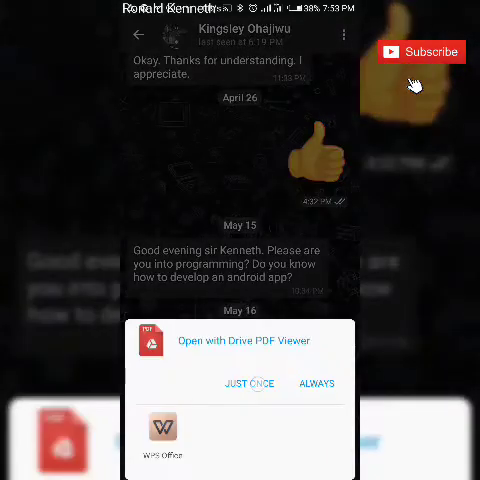
Open the 159-page Africa business PDF in Drive PDF Viewer and page through its first pages.
left_click(250, 384)
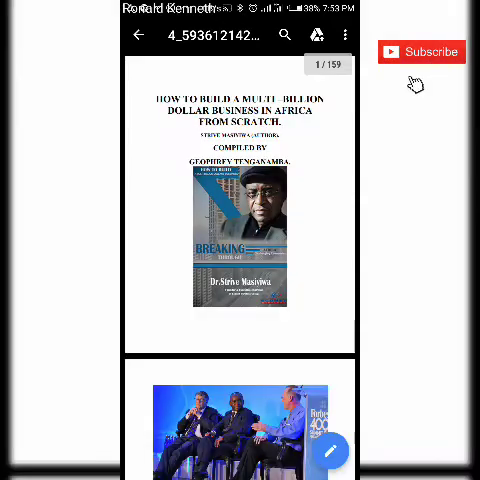
mouse_move(424, 60)
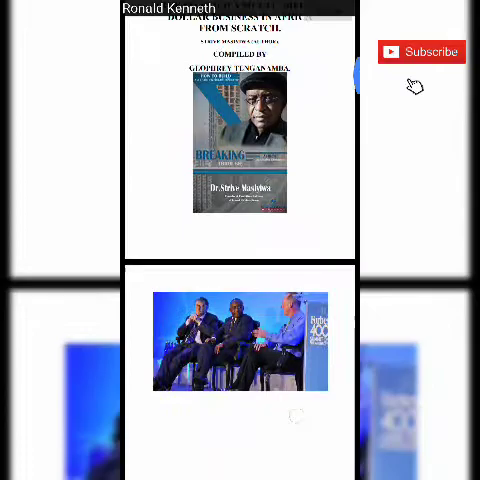
scroll("down", 3)
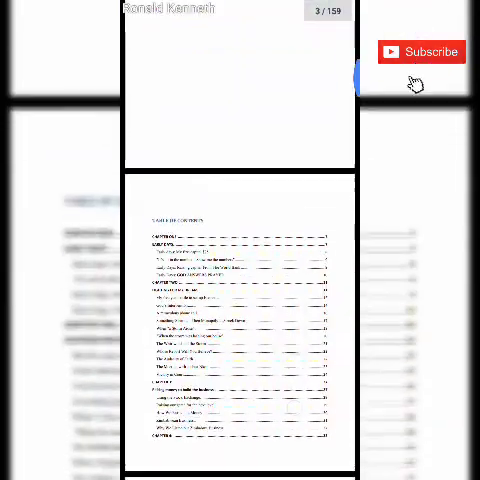
scroll("down", 3)
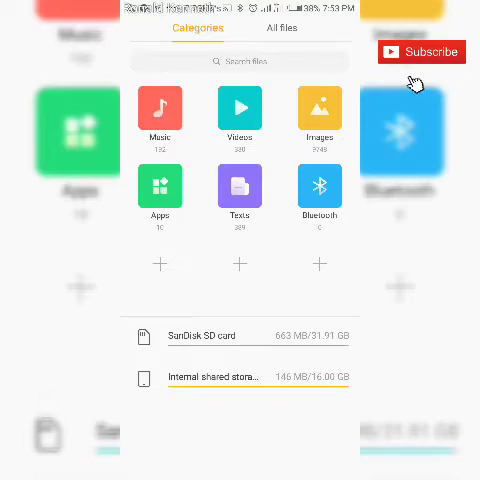
left_click(240, 196)
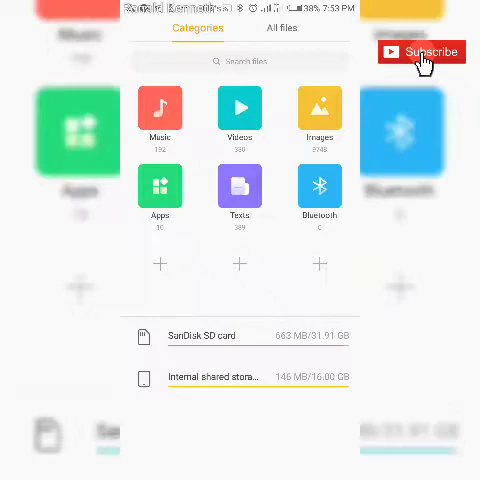
left_click(280, 28)
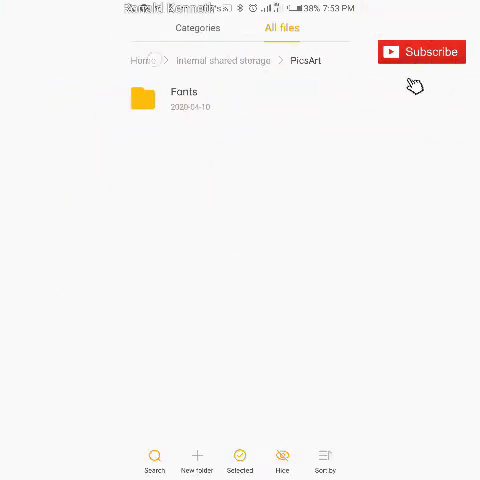
left_click(220, 60)
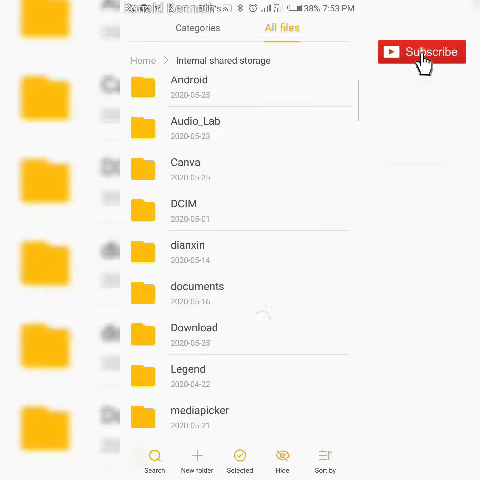
scroll("down", 3)
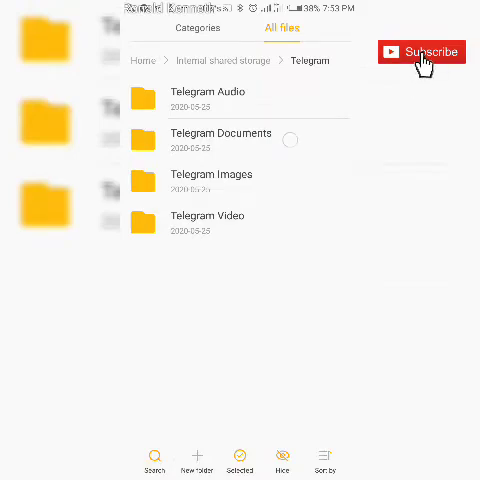
left_click(220, 132)
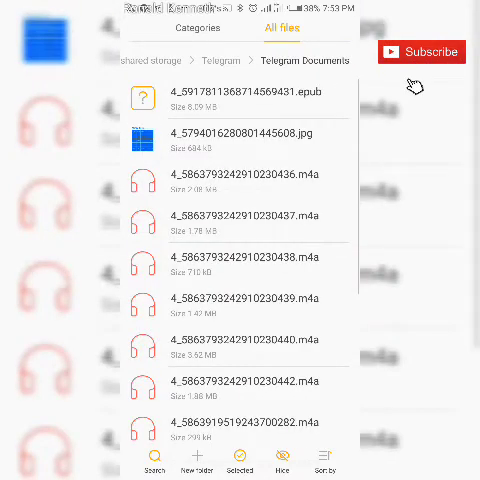
scroll("down", 3)
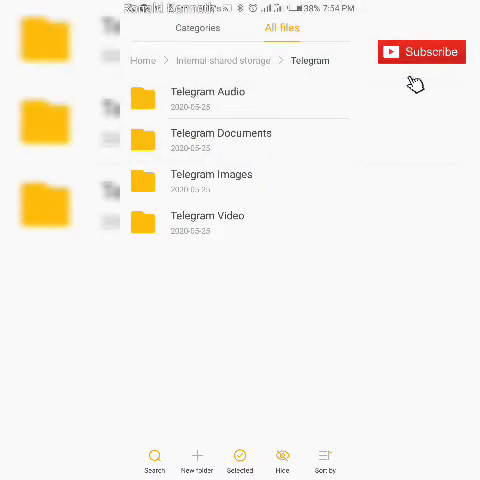
left_click(144, 60)
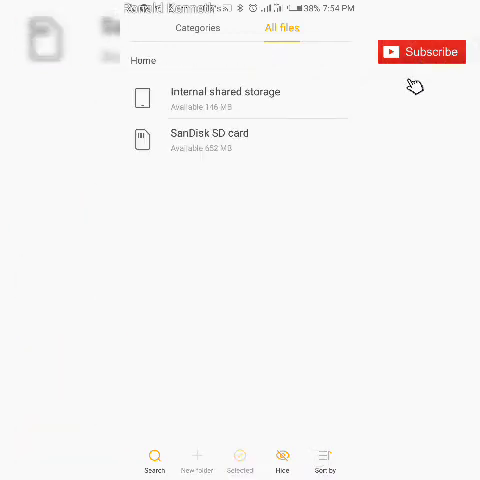
left_click(196, 28)
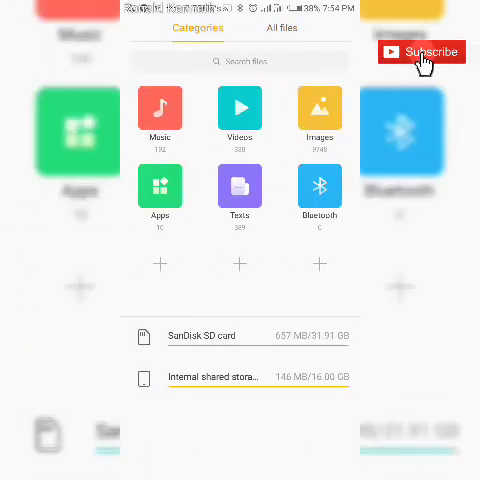